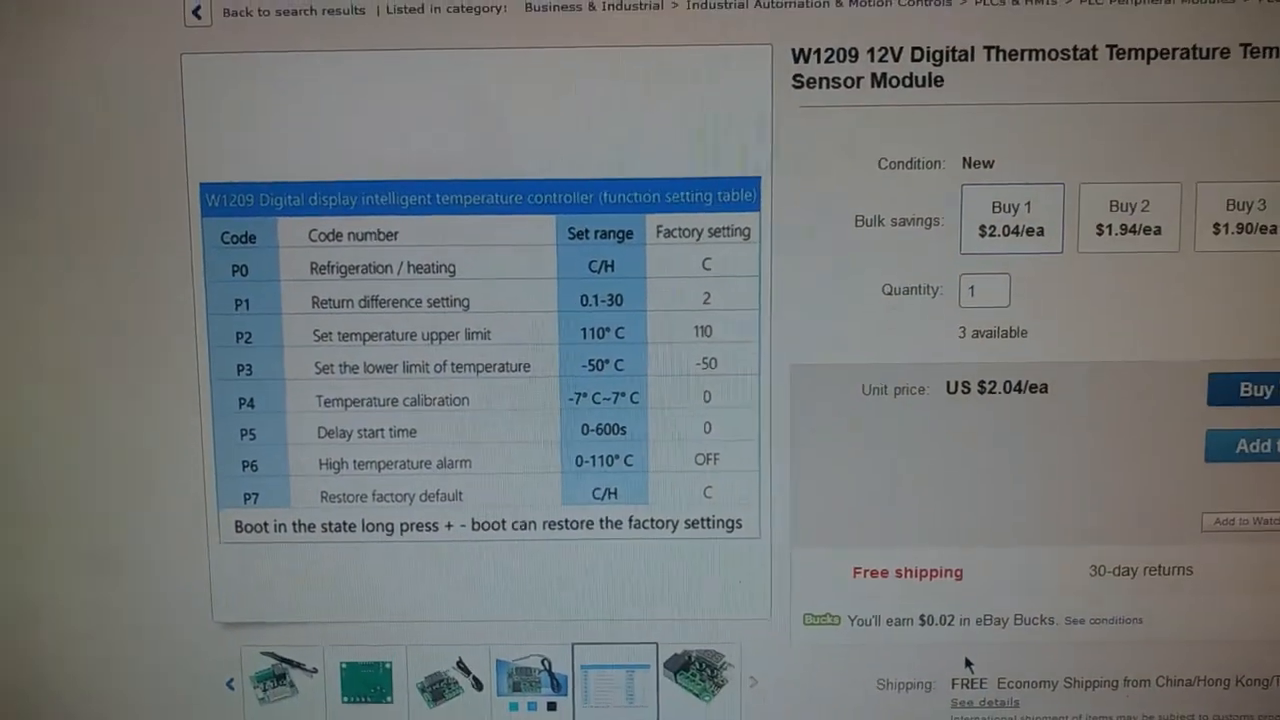
{"action": "scroll", "scroll_direction": "down", "scroll_amount": 3}
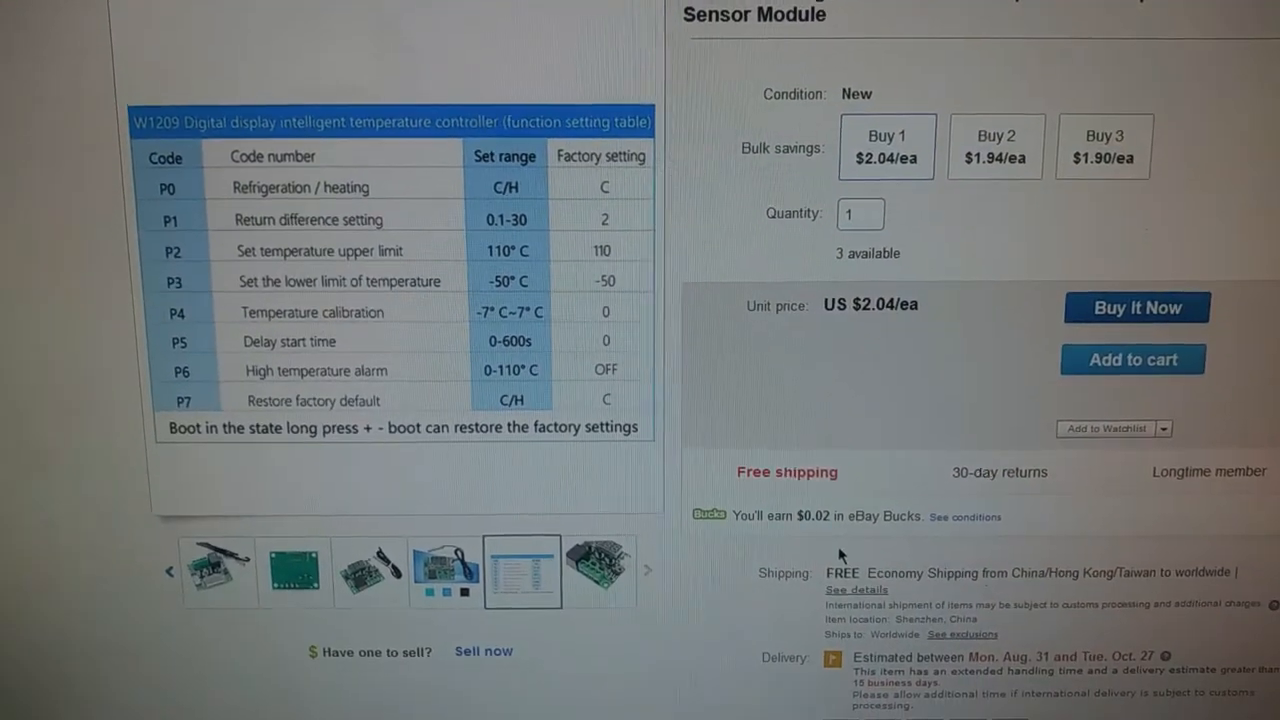